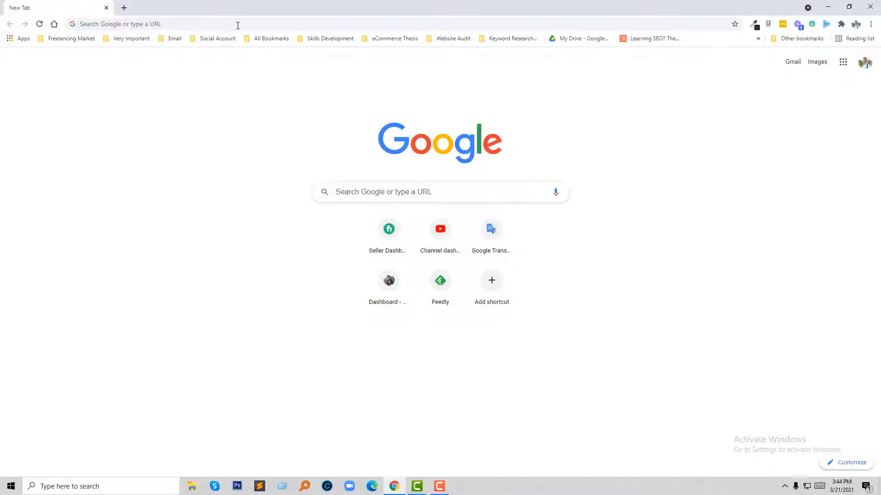
{"action": "left_click", "coordinate": [140, 23]}
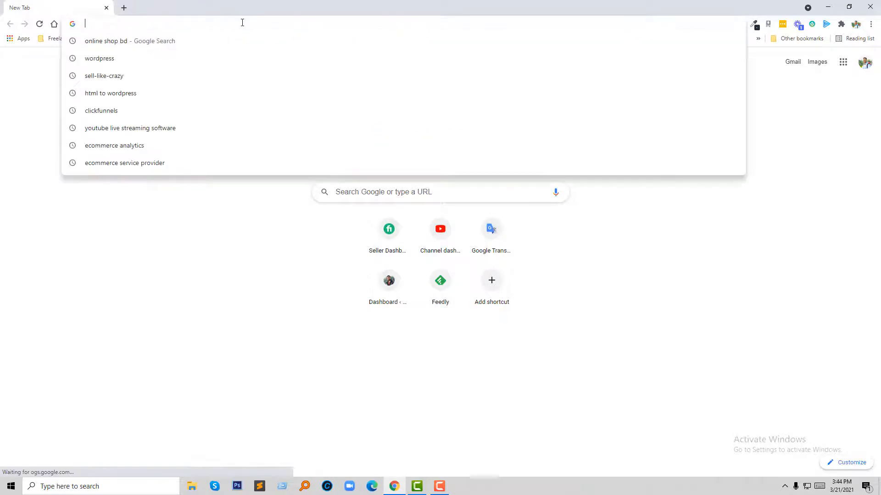
{"action": "type", "text": "shopify.com"}
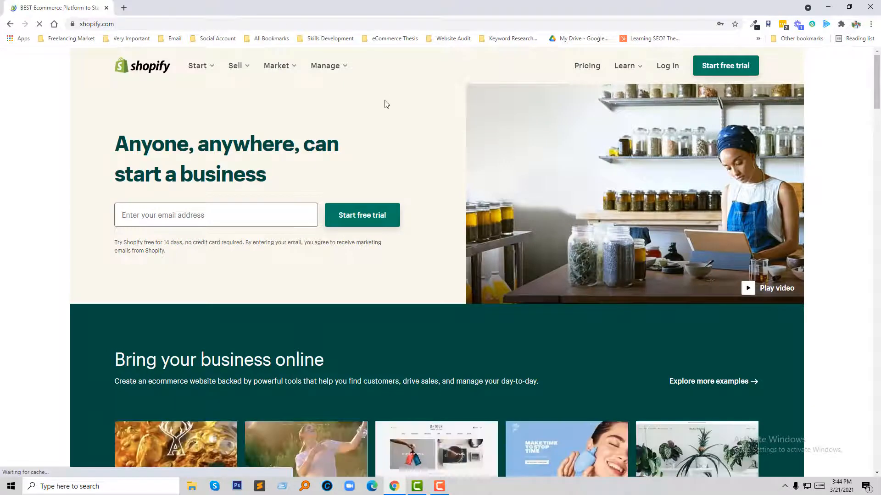
{"action": "mouse_move", "coordinate": [431, 114]}
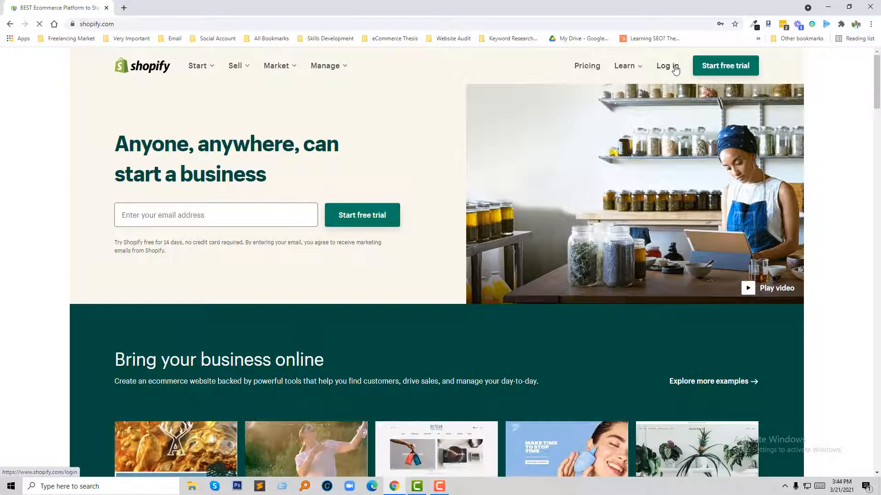
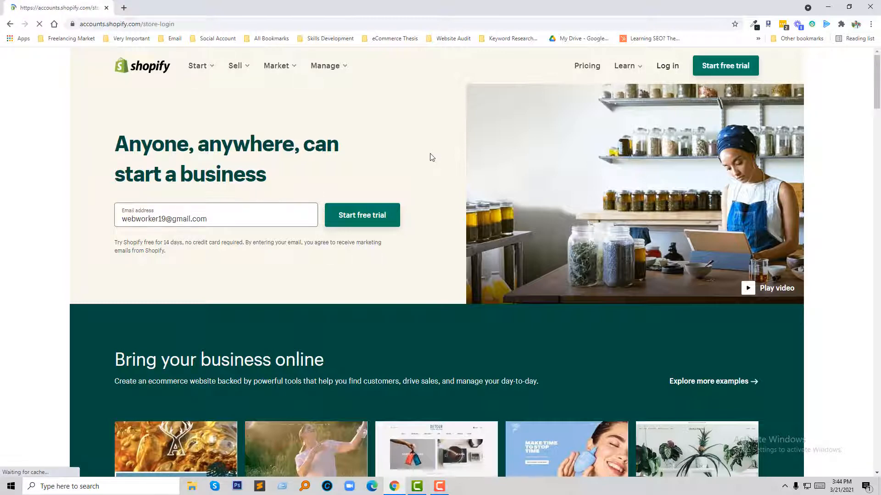
{"action": "left_click", "coordinate": [362, 215]}
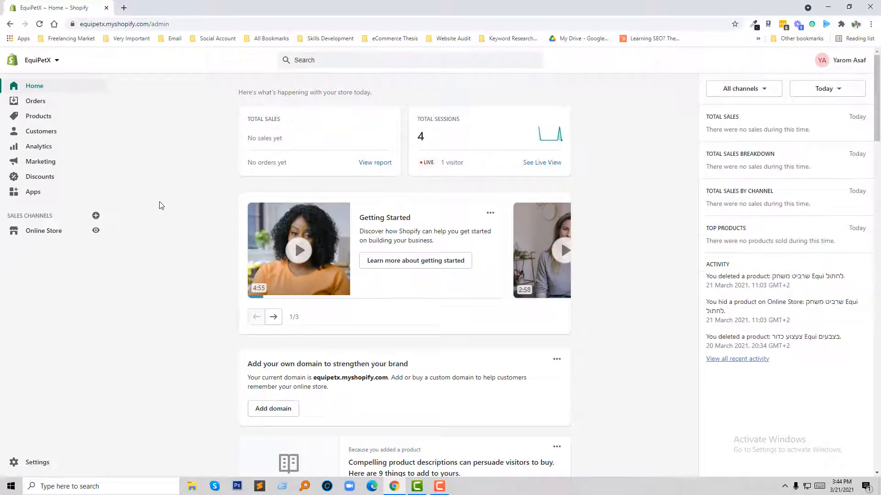
Step: Open the EquiPetX storefront in a new tab and view the חתולים כללי collection
{"action": "right_click", "coordinate": [95, 231]}
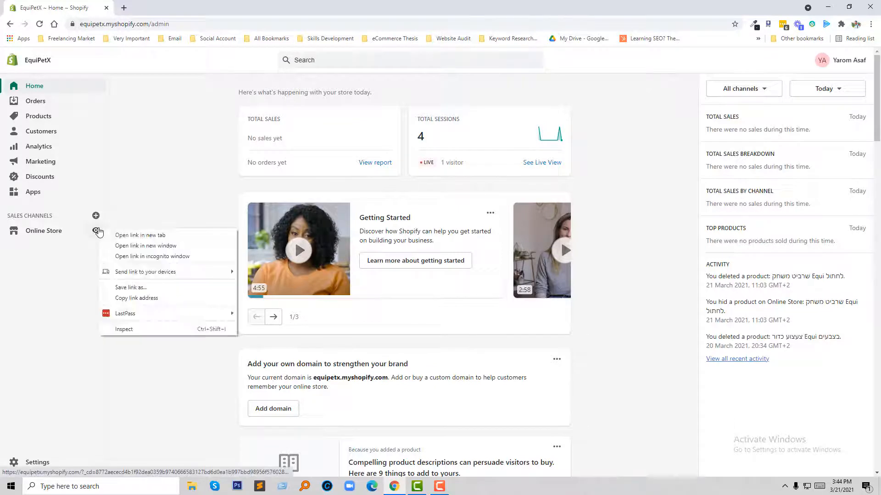
{"action": "left_click", "coordinate": [140, 235]}
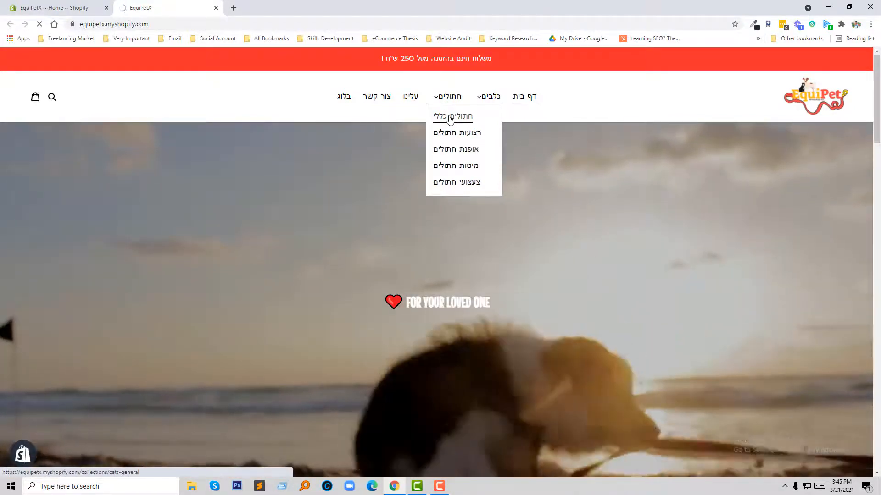
{"action": "left_click", "coordinate": [452, 116]}
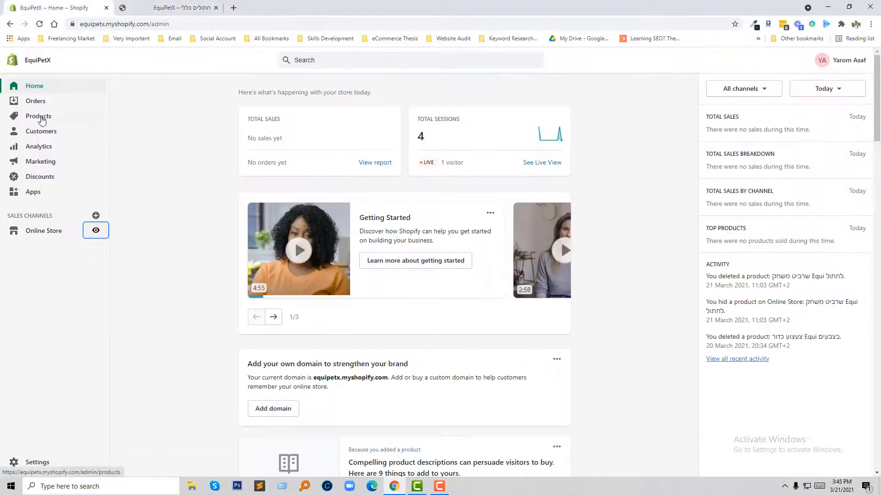
Step: Go to Products > Collections and open the חתולים כללי collection
{"action": "left_click", "coordinate": [37, 116]}
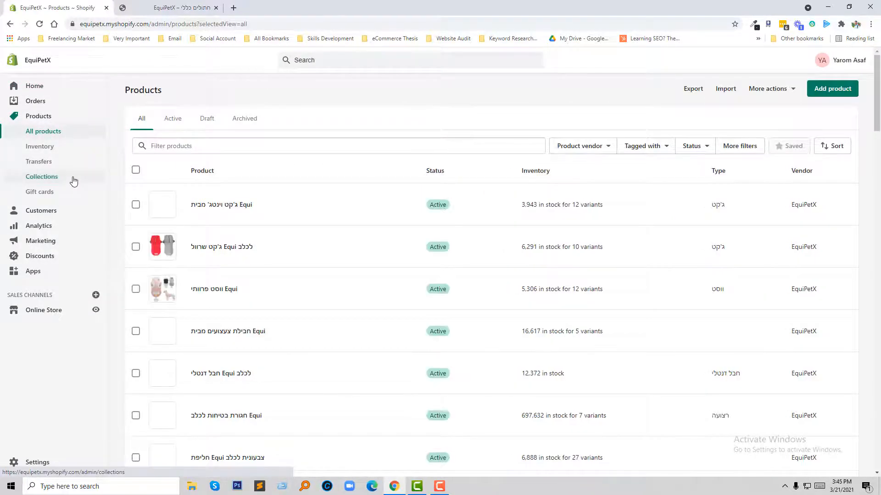
{"action": "left_click", "coordinate": [41, 176]}
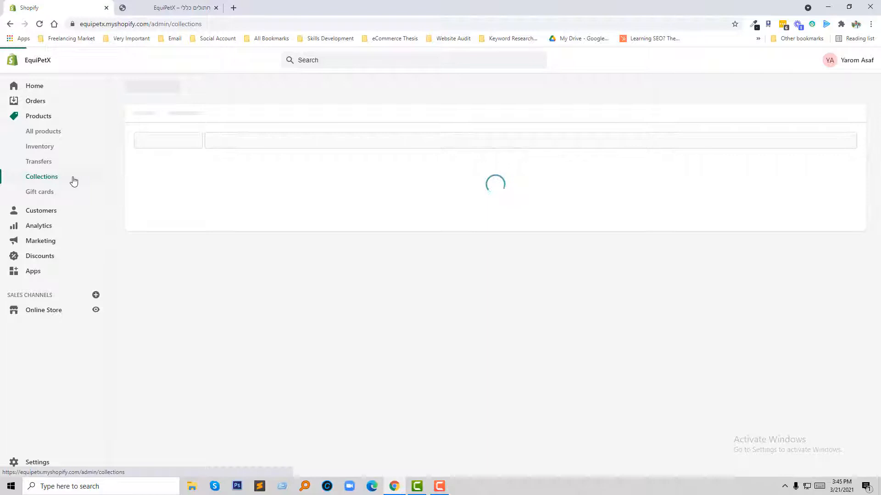
{"action": "left_click", "coordinate": [41, 176]}
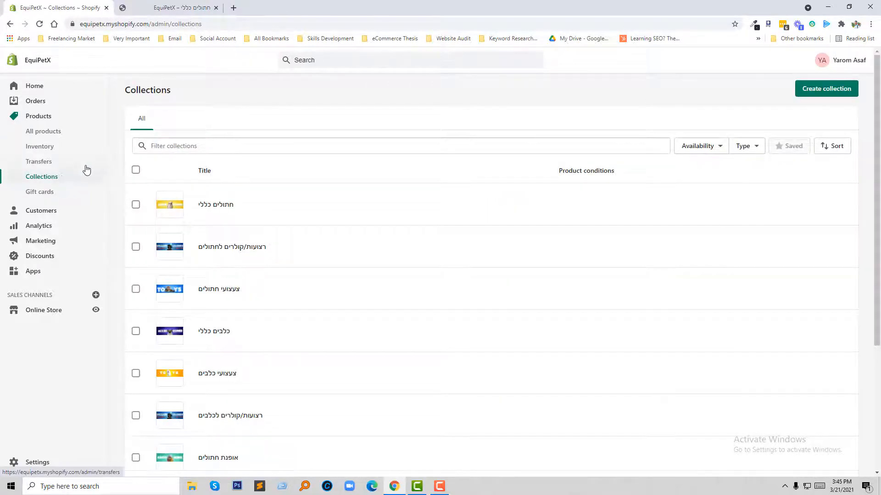
{"action": "mouse_move", "coordinate": [292, 329]}
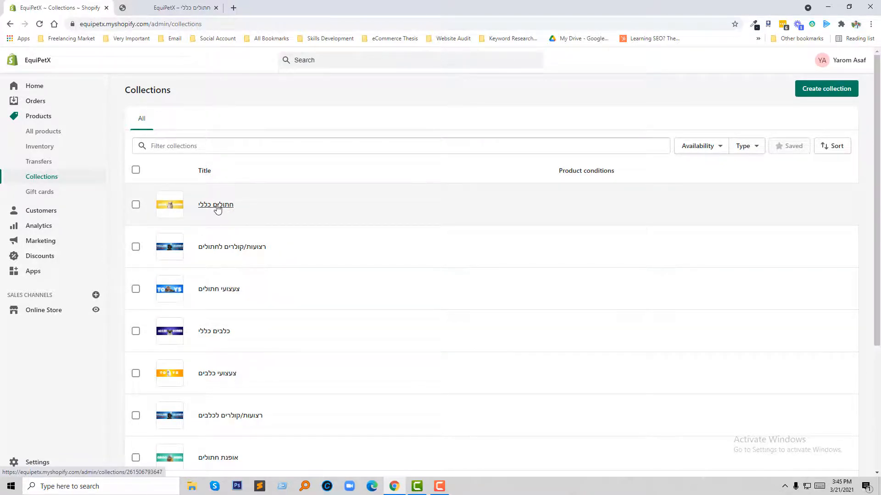
{"action": "left_click", "coordinate": [215, 204]}
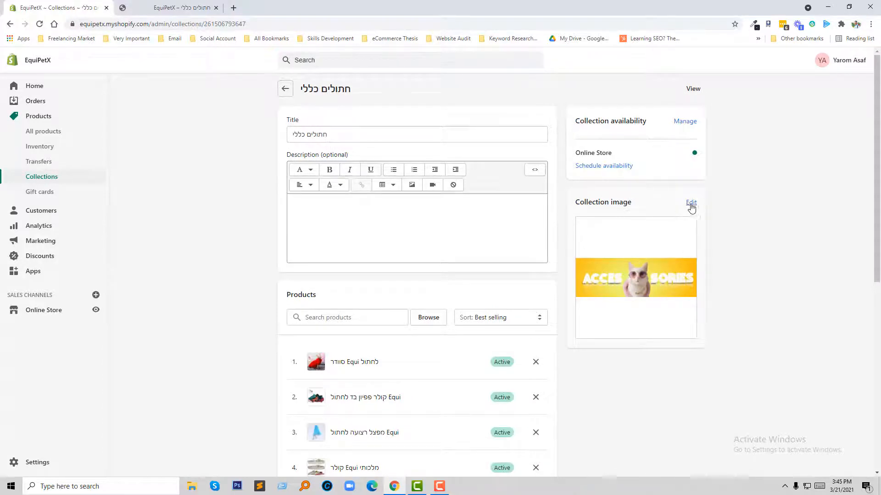
{"action": "left_click", "coordinate": [690, 202]}
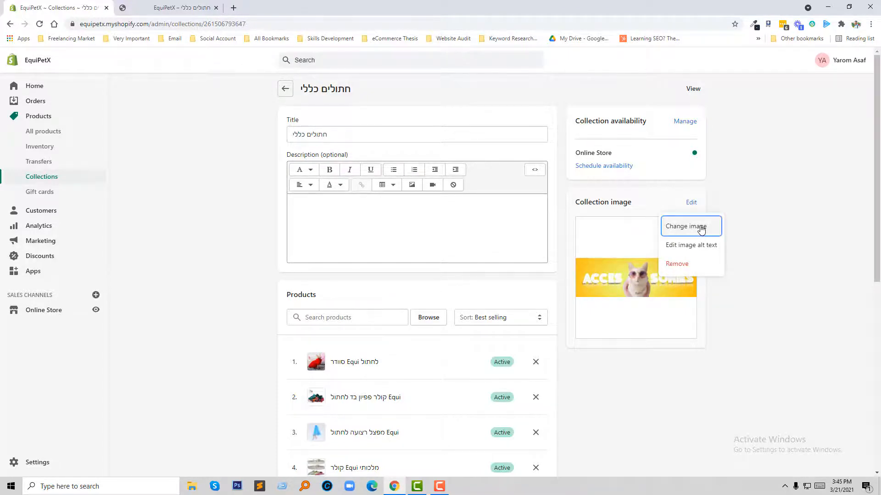
{"action": "left_click", "coordinate": [683, 225]}
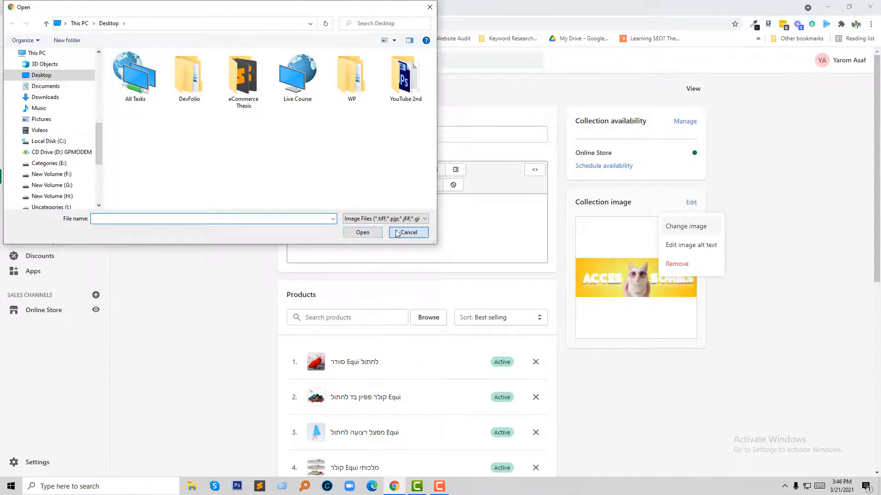
{"action": "left_click", "coordinate": [409, 232]}
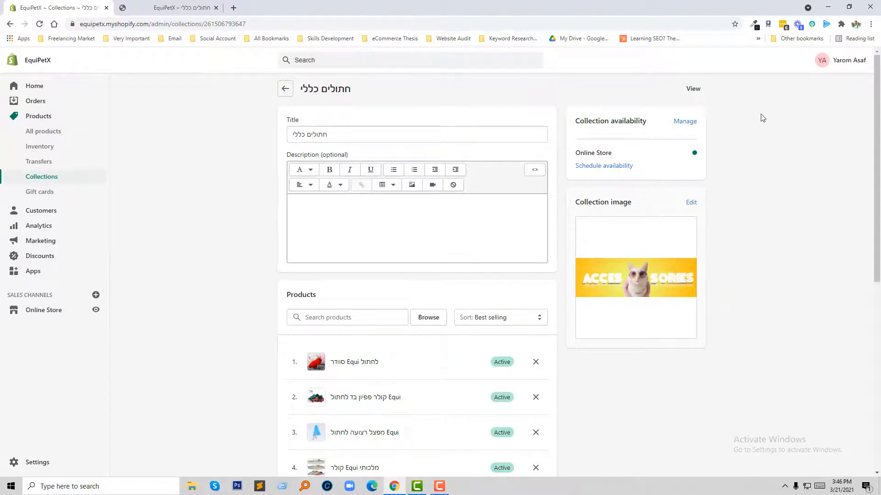
{"action": "mouse_move", "coordinate": [207, 159]}
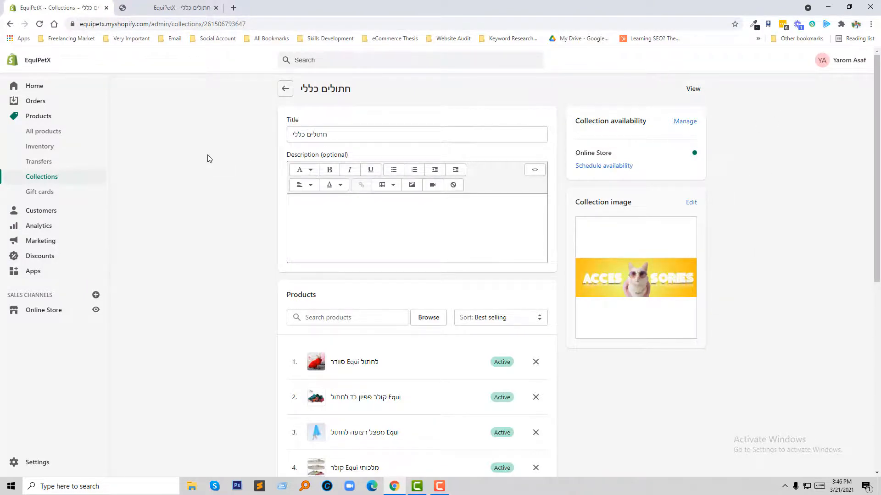
{"action": "mouse_move", "coordinate": [188, 185]}
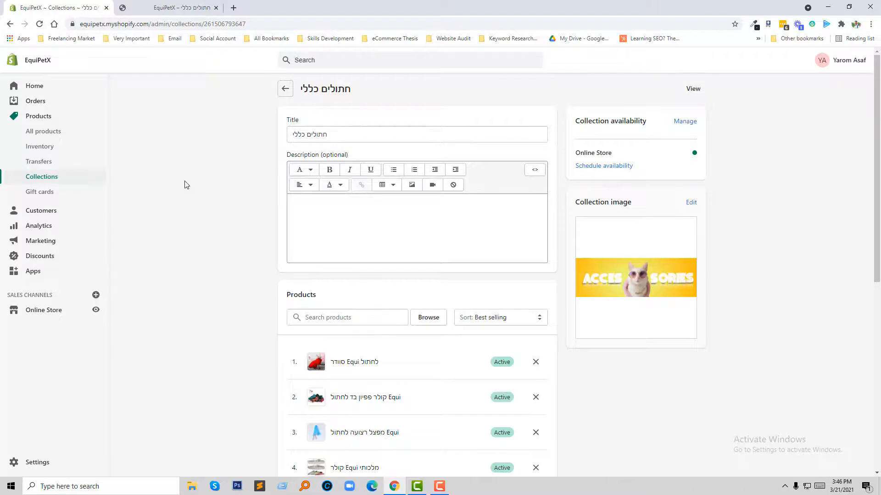
{"action": "mouse_move", "coordinate": [188, 195]}
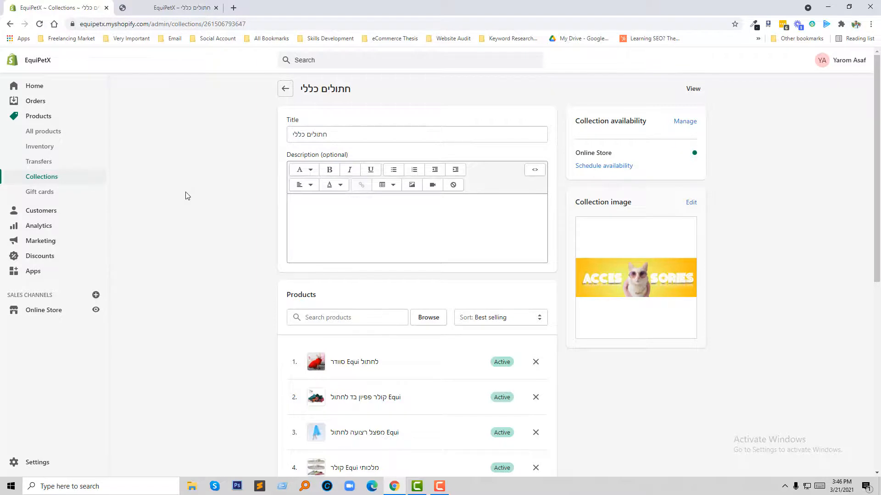